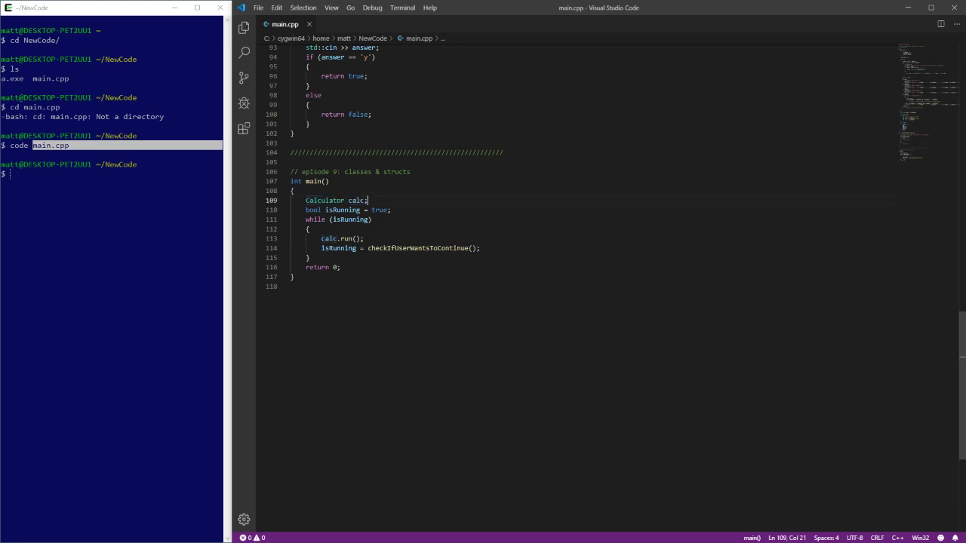
pyautogui.moveTo(324, 199)
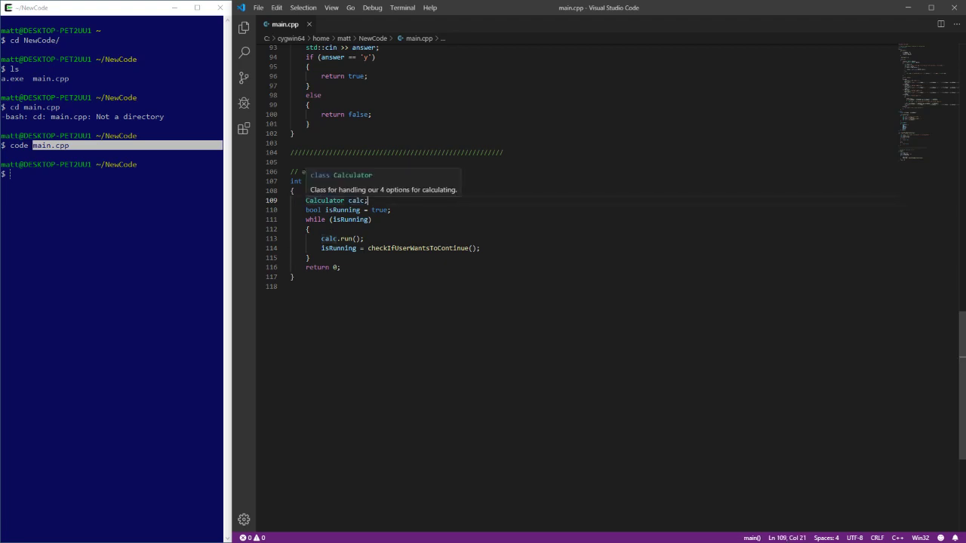
pyautogui.doubleClick(325, 199)
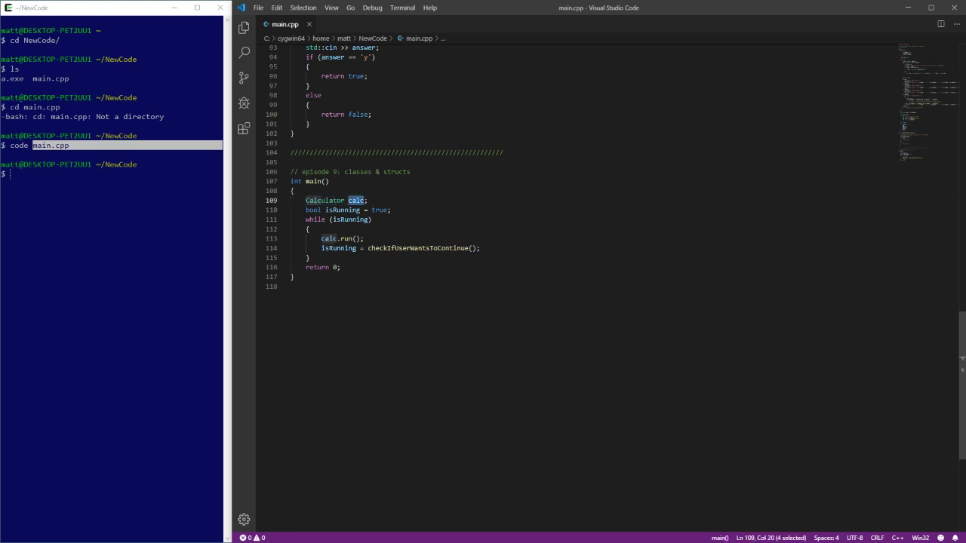
pyautogui.click(314, 209)
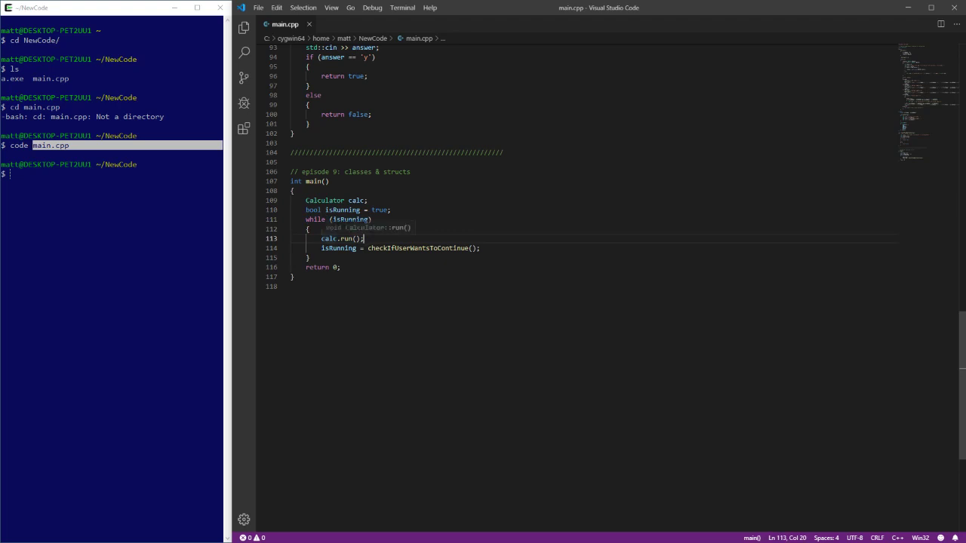
pyautogui.moveTo(365, 239)
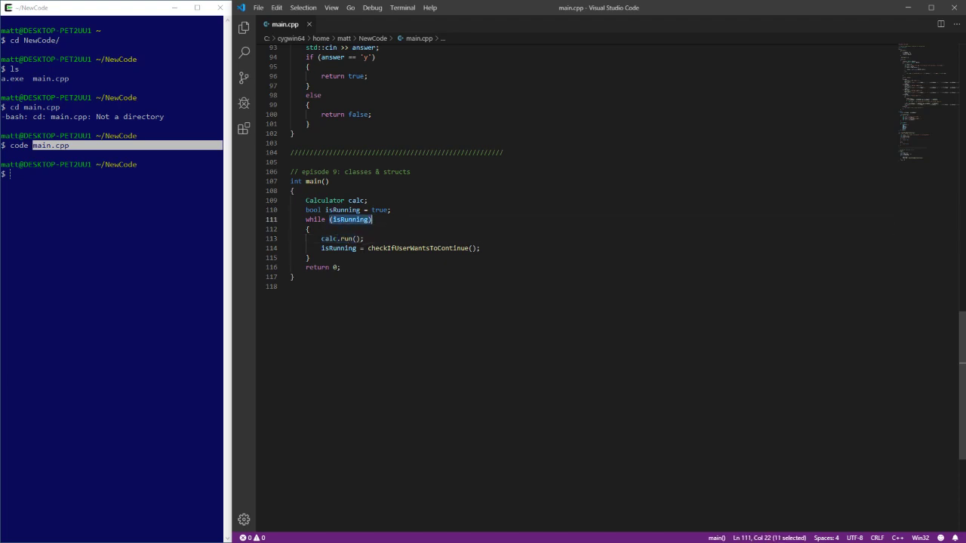
pyautogui.doubleClick(418, 247)
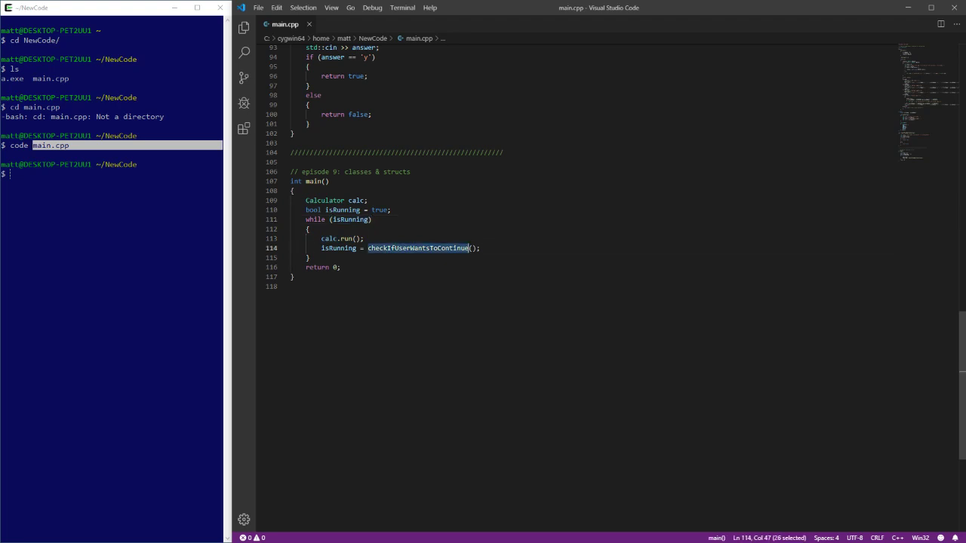
pyautogui.click(338, 247)
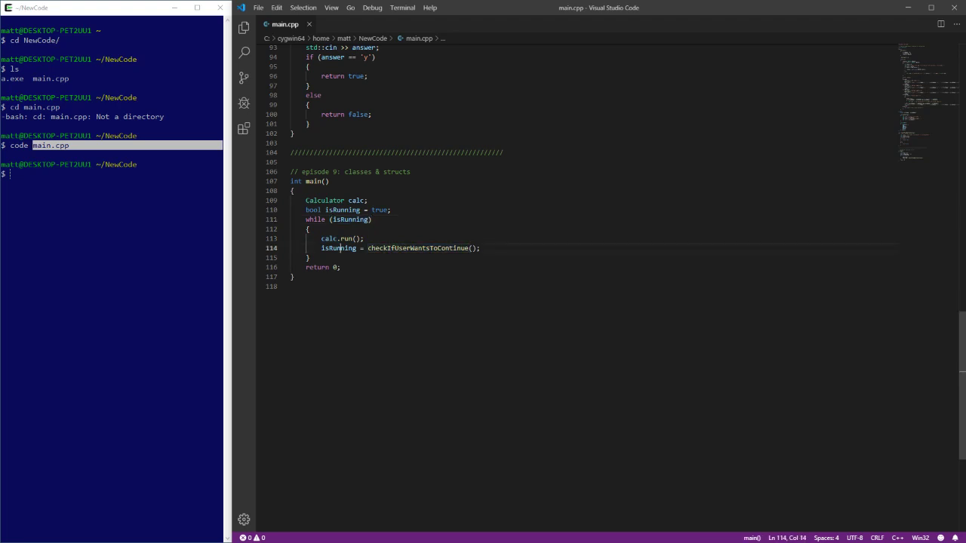
pyautogui.doubleClick(338, 248)
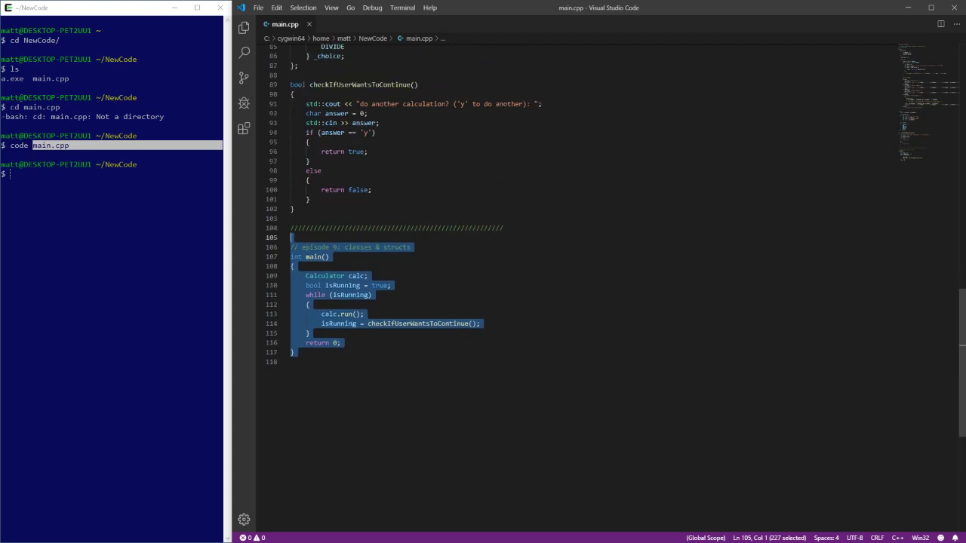
pyautogui.click(324, 314)
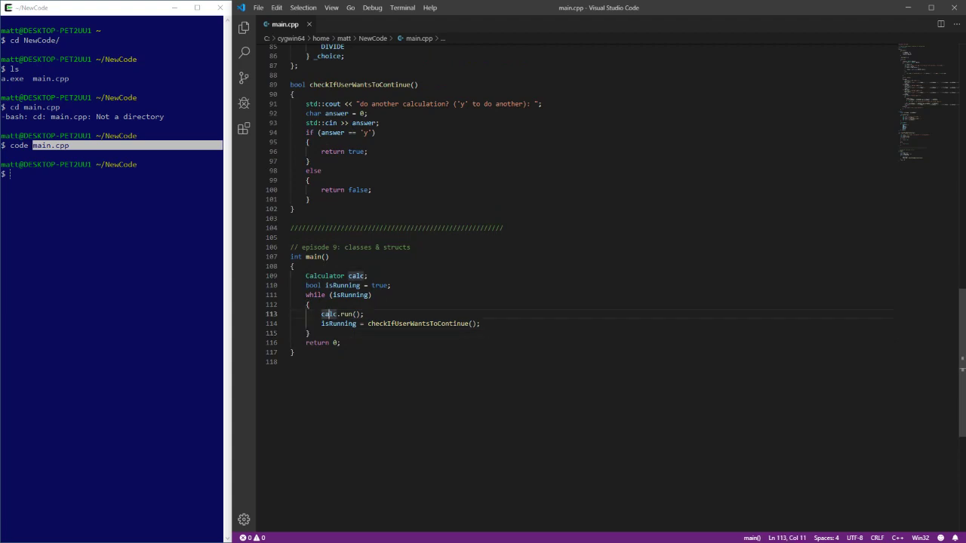
pyautogui.moveTo(332, 314)
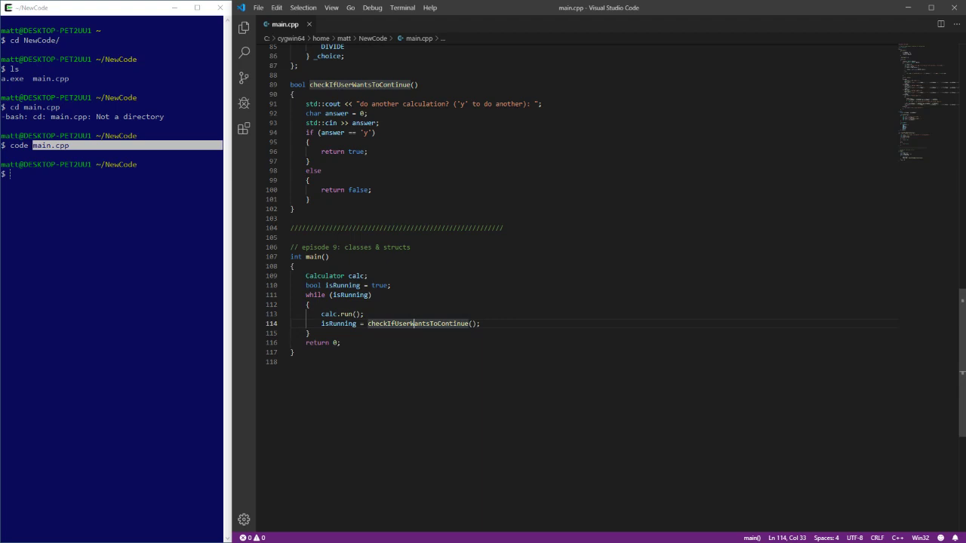
pyautogui.click(341, 314)
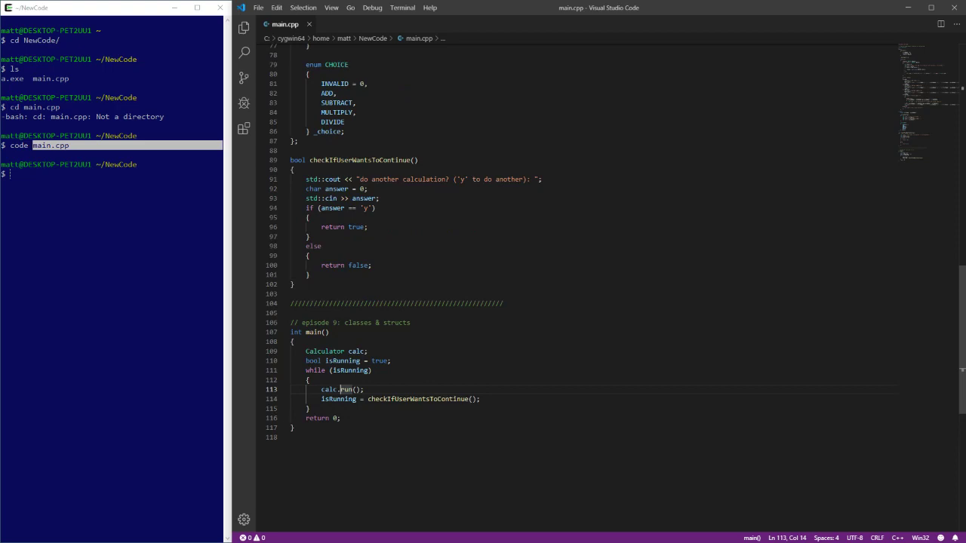
pyautogui.scroll(-3)
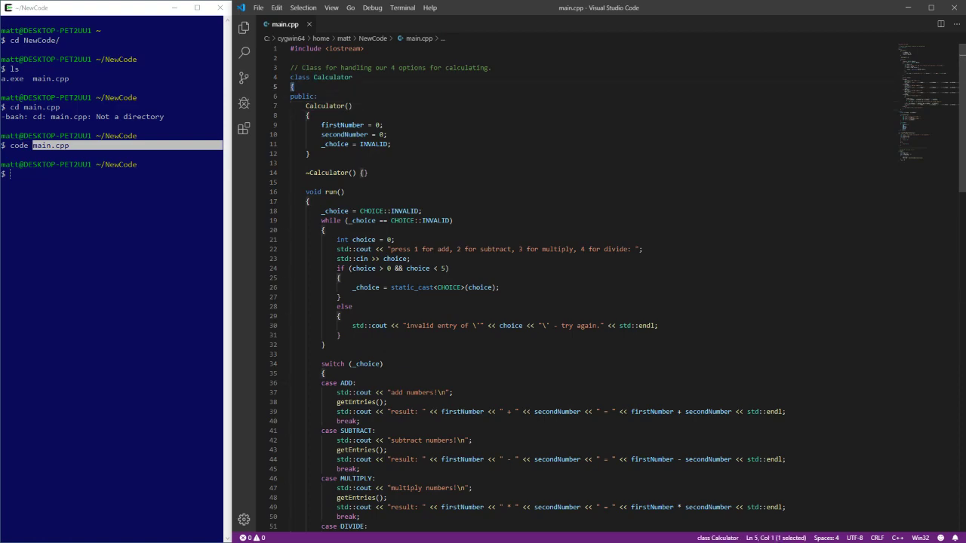
pyautogui.scroll(-3)
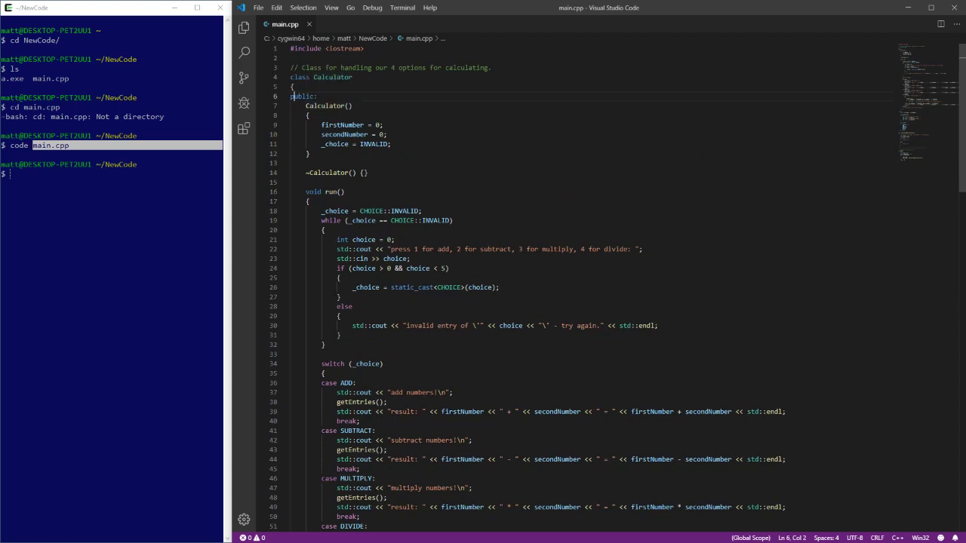
pyautogui.click(350, 106)
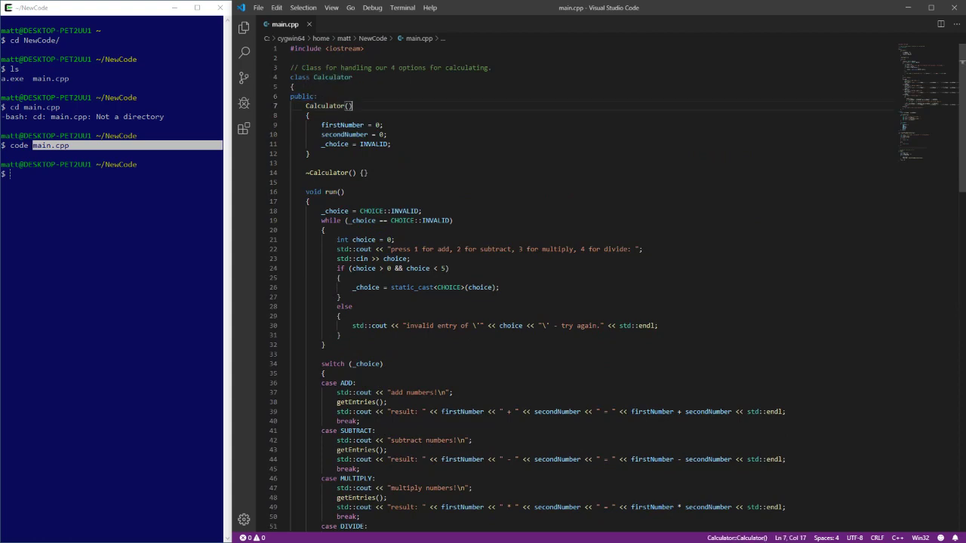
pyautogui.click(317, 97)
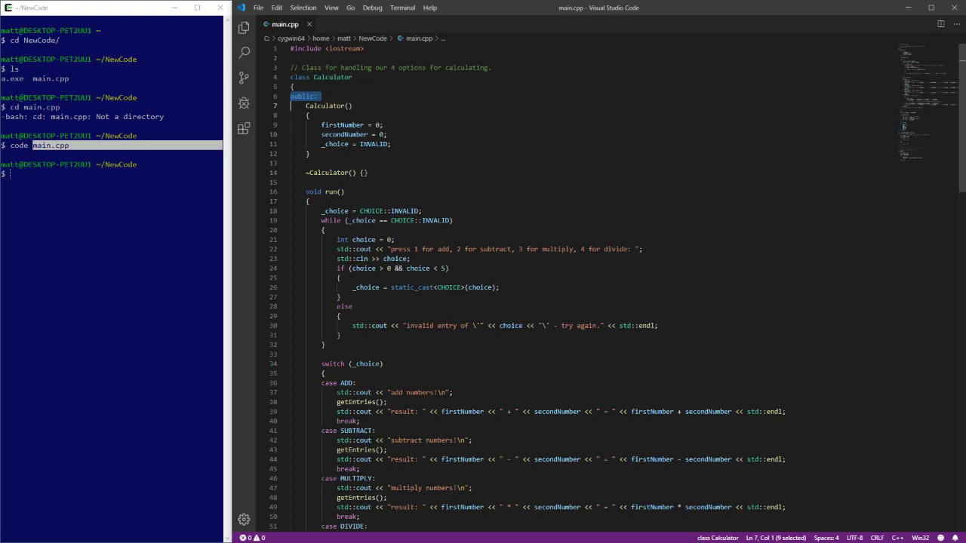
pyautogui.scroll(-3)
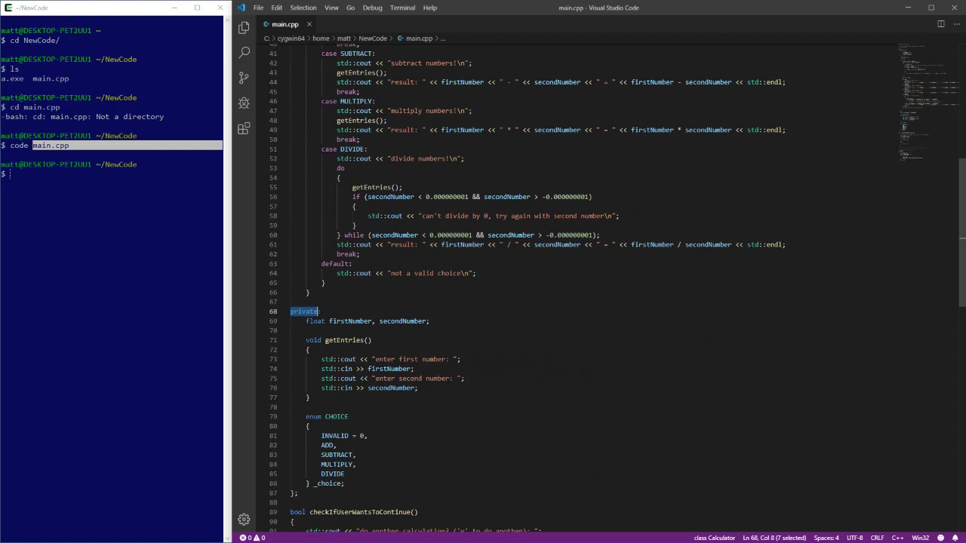
pyautogui.scroll(-3)
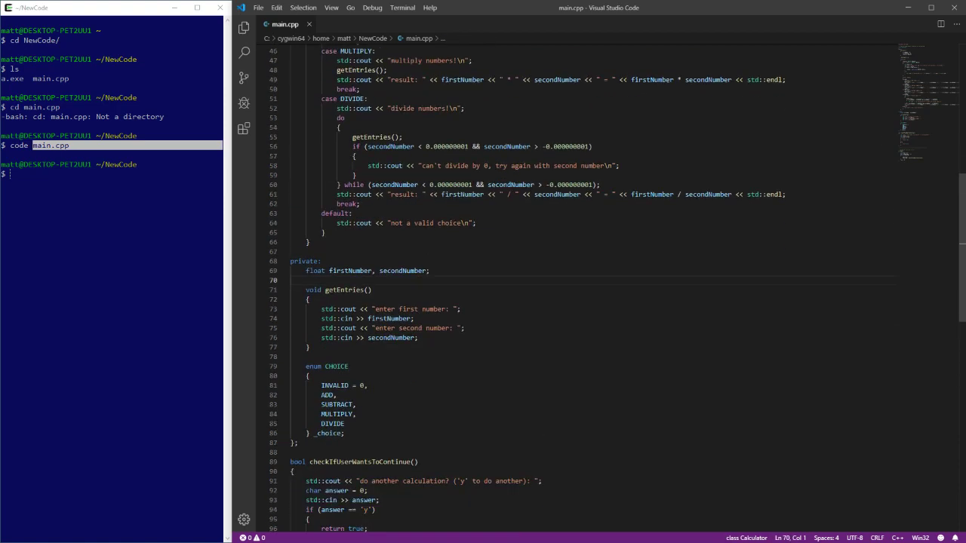
pyautogui.moveTo(316, 261); pyautogui.dragTo(347, 433)
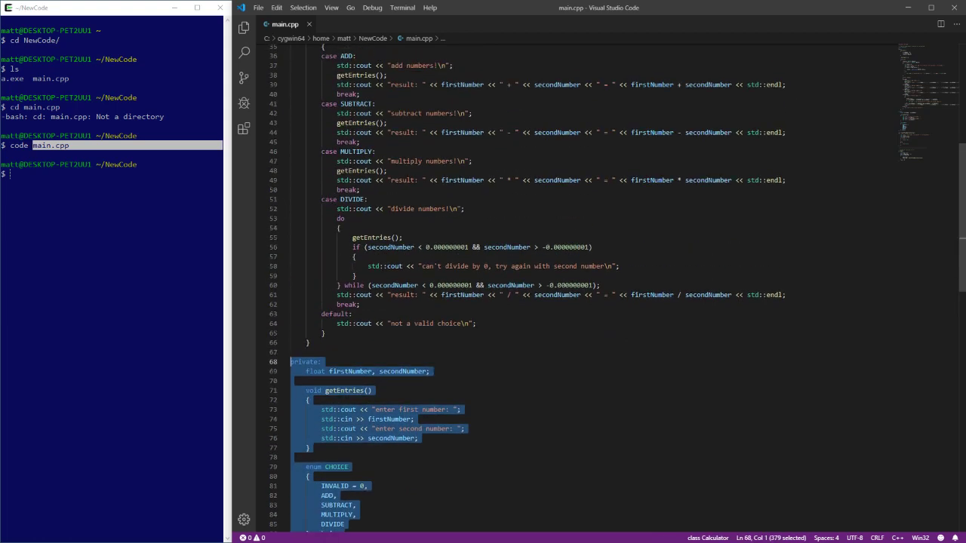
pyautogui.click(392, 266)
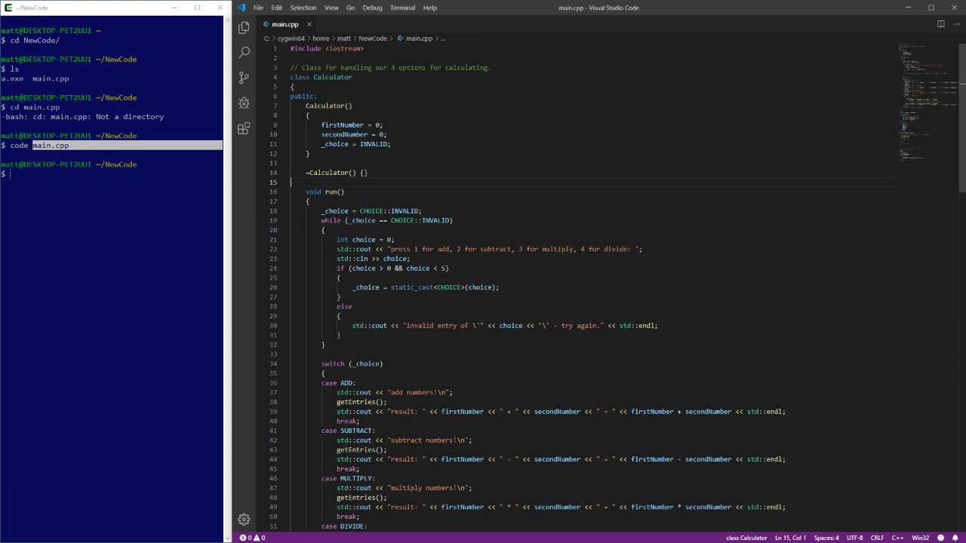
pyautogui.click(379, 145)
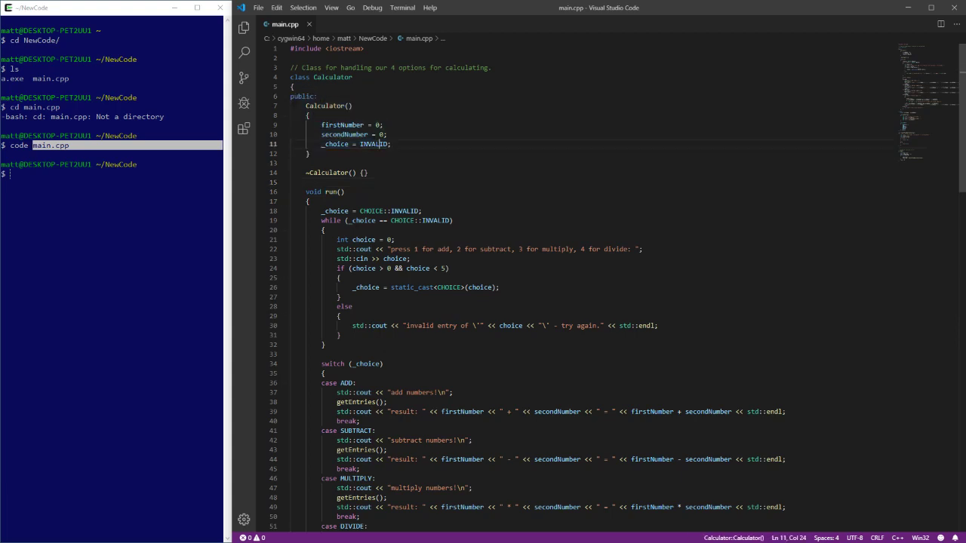
pyautogui.click(338, 145)
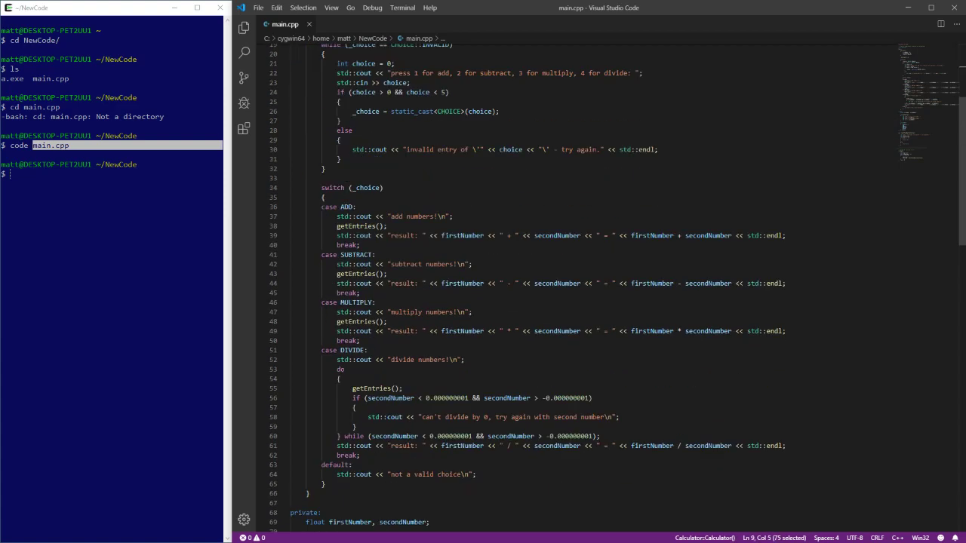
pyautogui.scroll(-3)
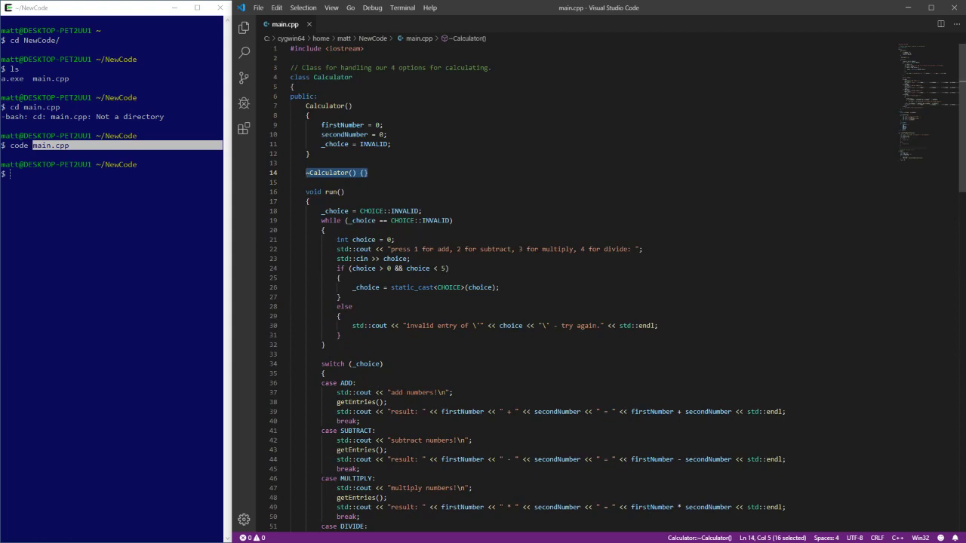
pyautogui.click(365, 172)
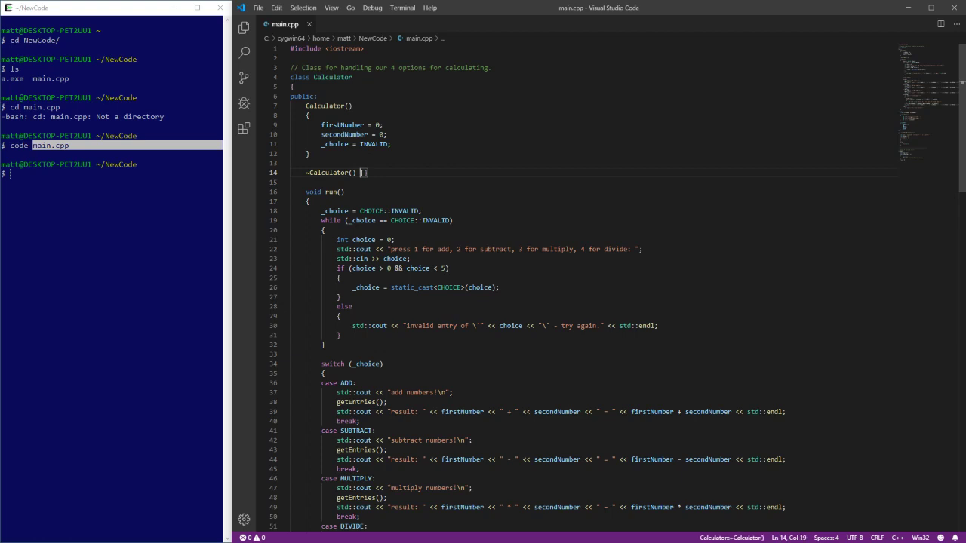
pyautogui.scroll(-3)
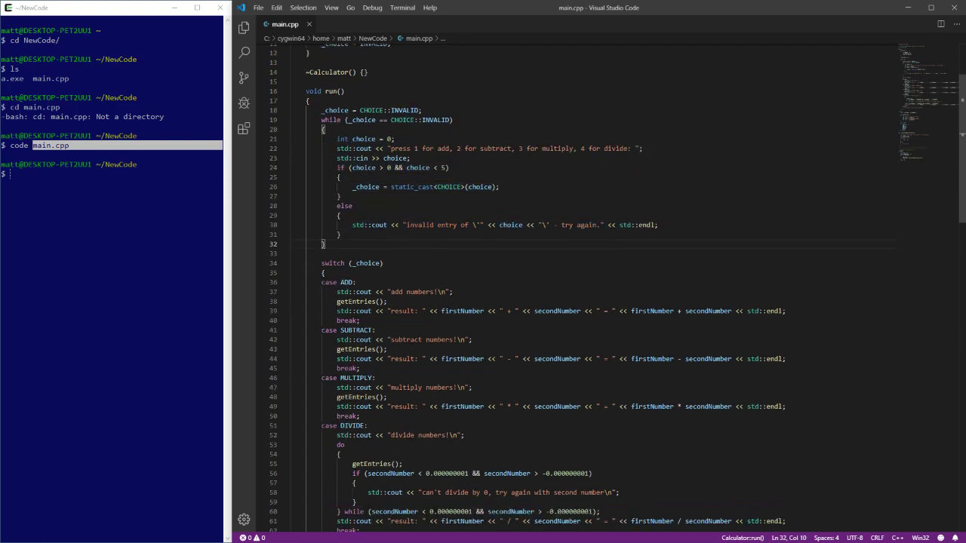
pyautogui.scroll(-3)
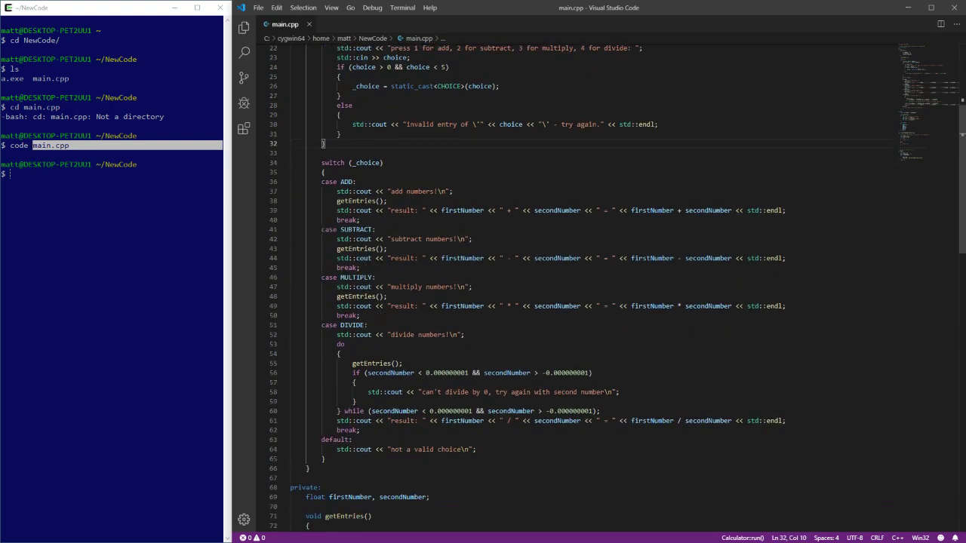
pyautogui.scroll(-3)
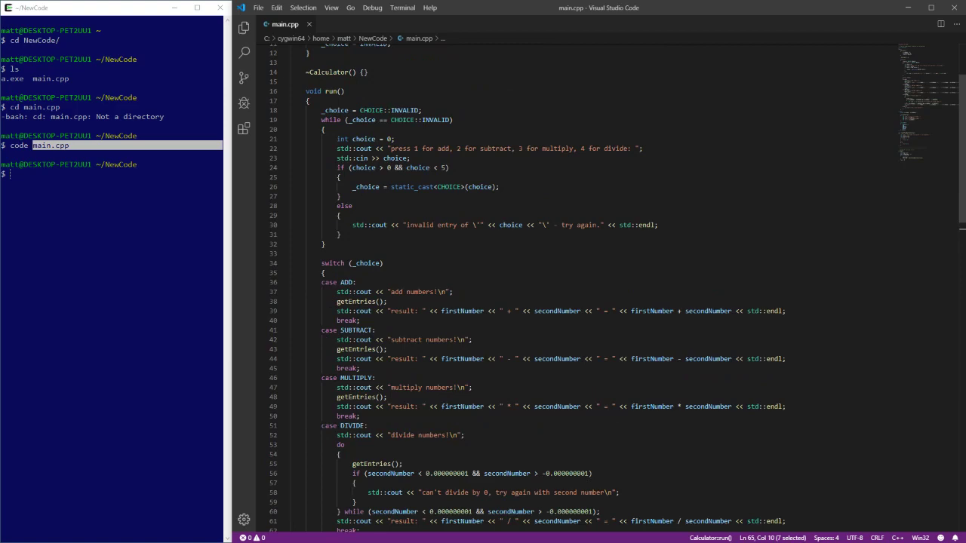
pyautogui.scroll(-3)
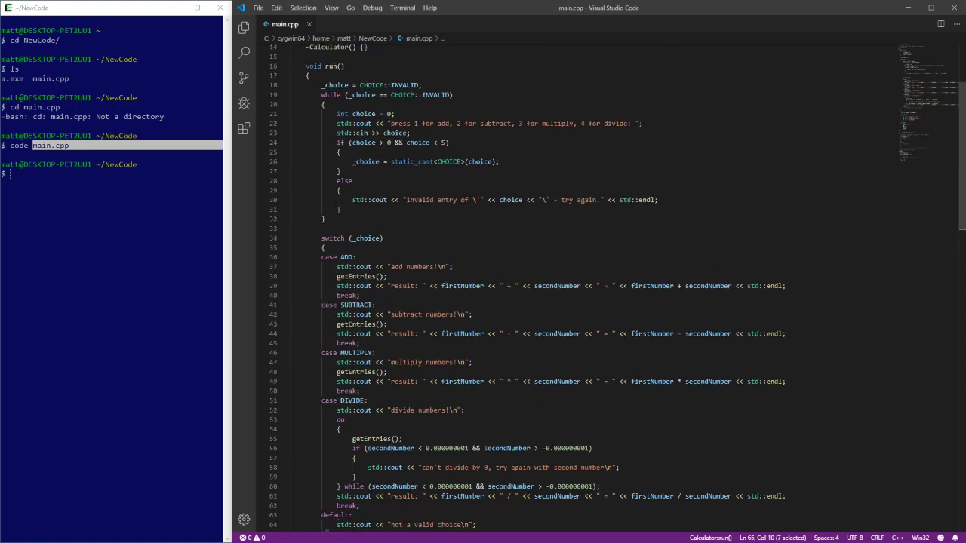
pyautogui.scroll(-3)
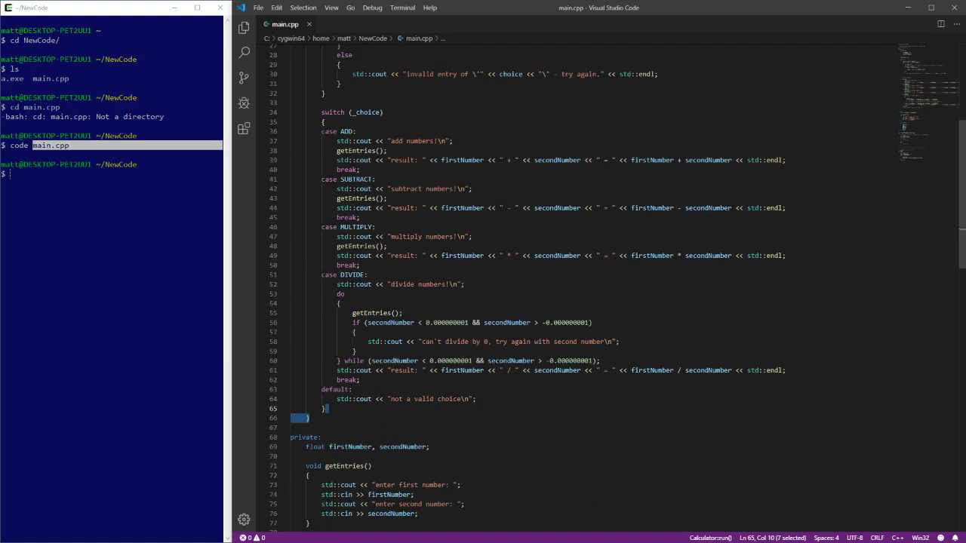
pyautogui.scroll(-3)
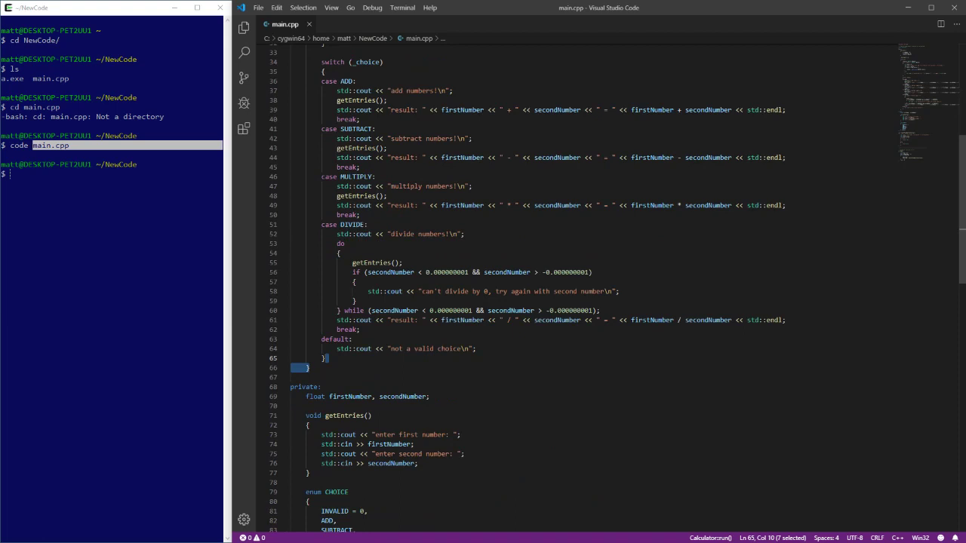
pyautogui.click(386, 196)
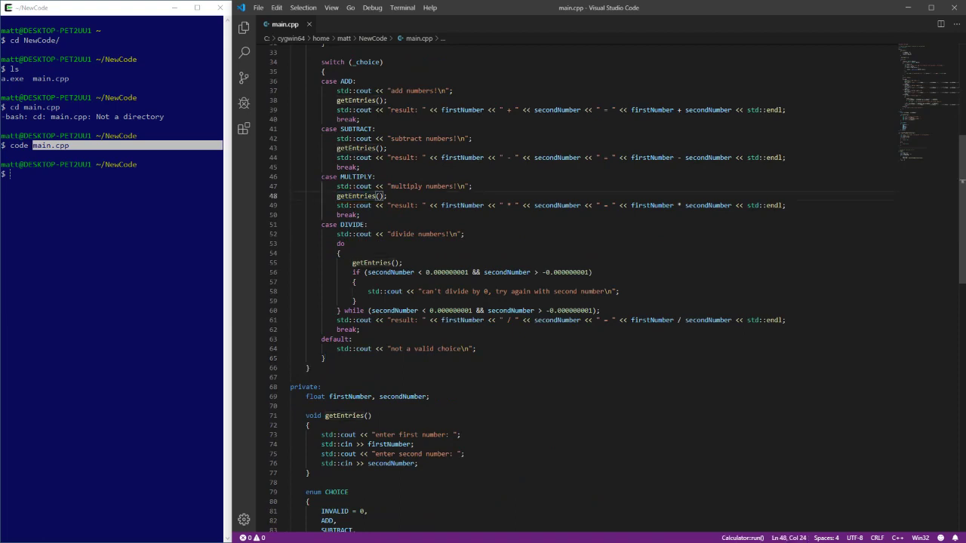
pyautogui.scroll(-3)
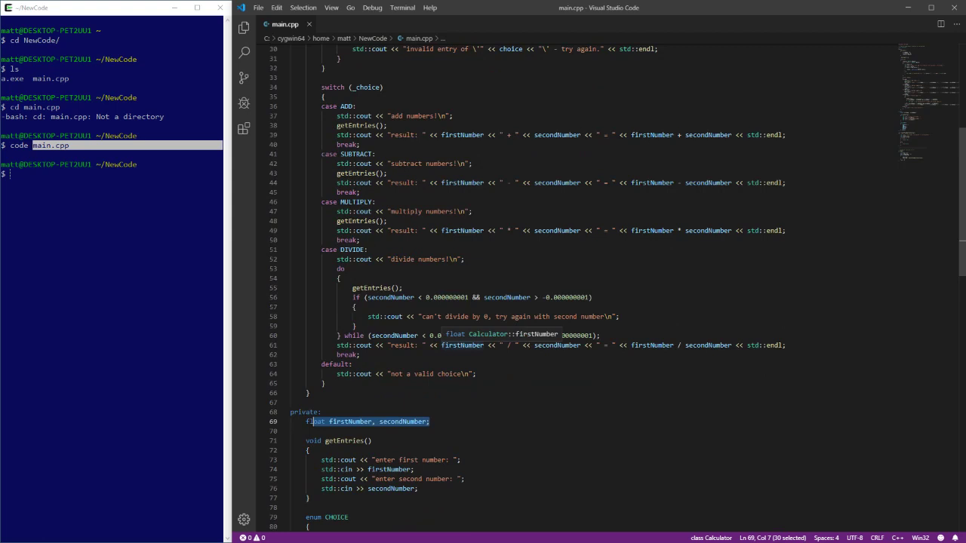
pyautogui.scroll(-3)
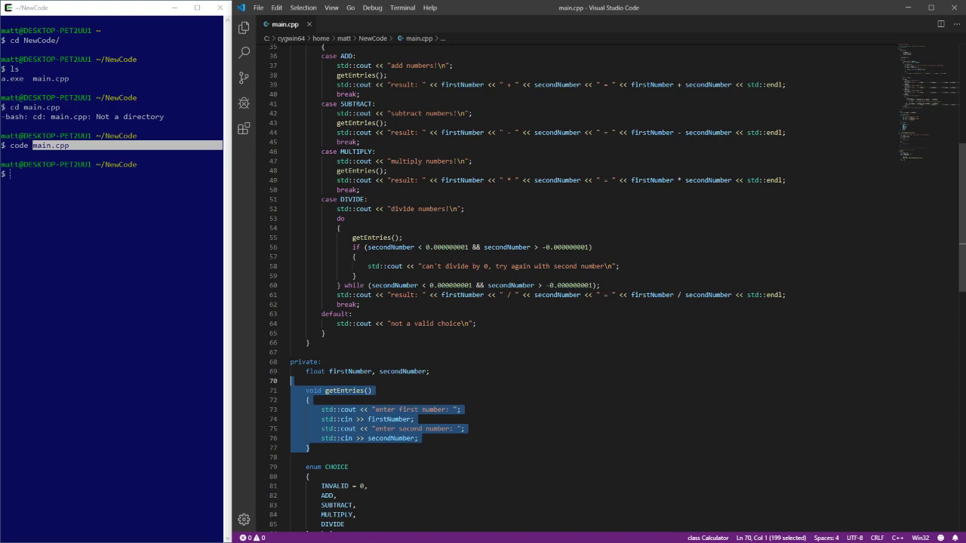
pyautogui.scroll(-3)
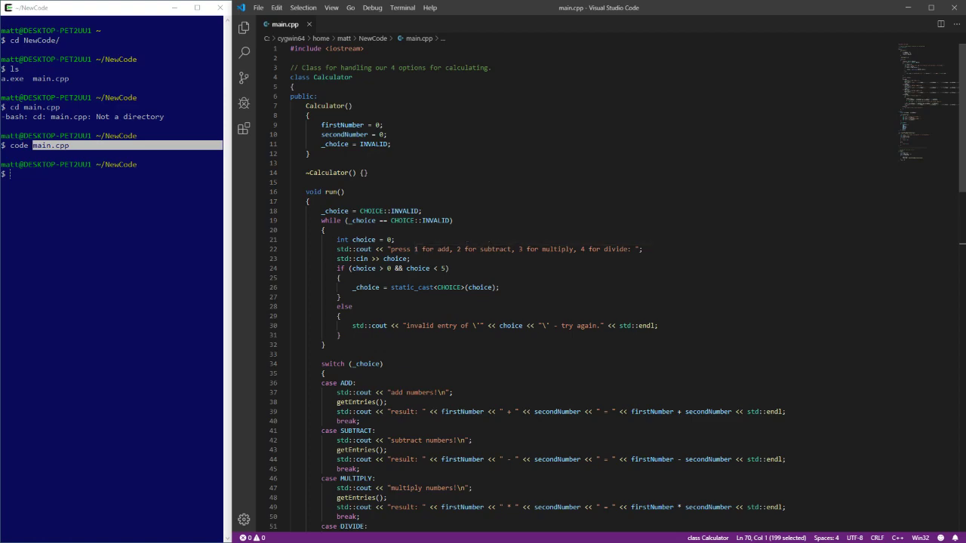
pyautogui.scroll(-3)
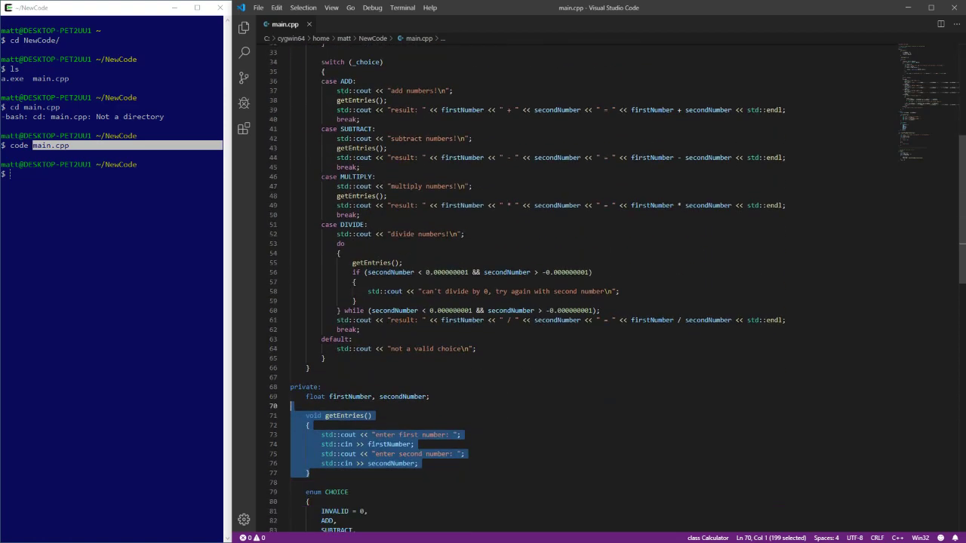
pyautogui.scroll(-3)
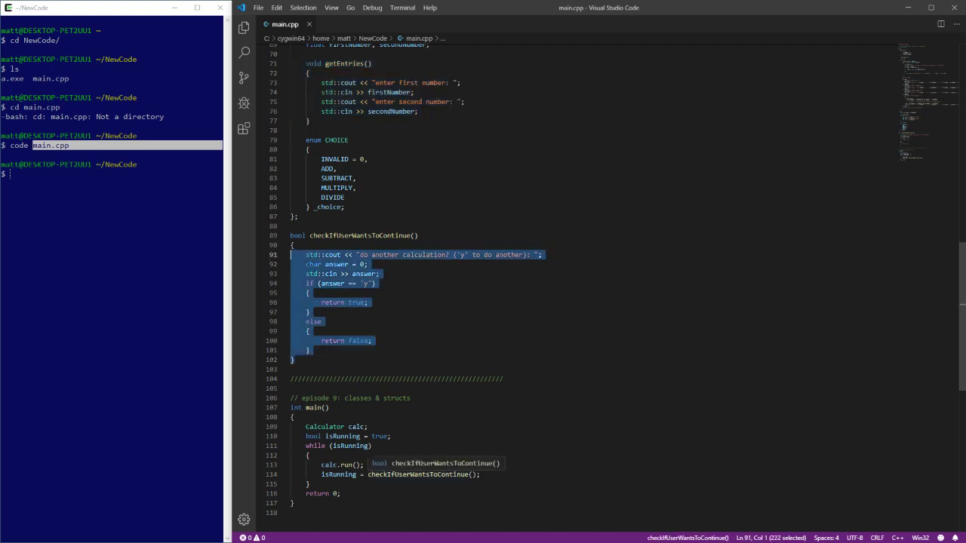
pyautogui.click(308, 332)
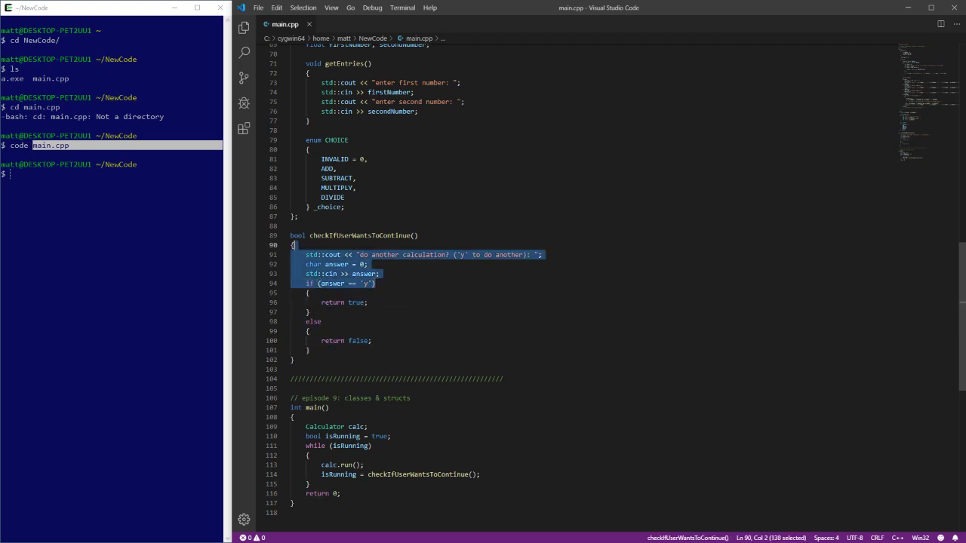
pyautogui.click(410, 474)
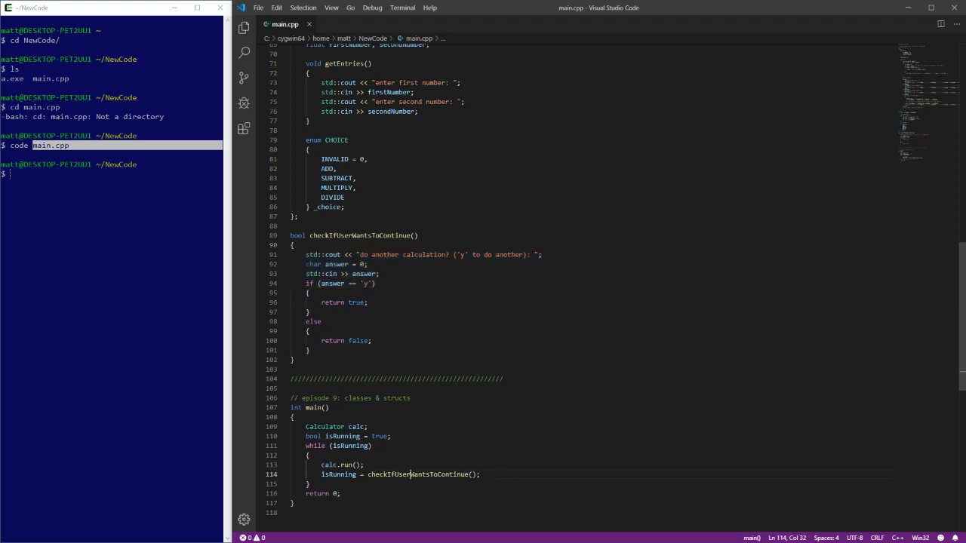
pyautogui.doubleClick(356, 301)
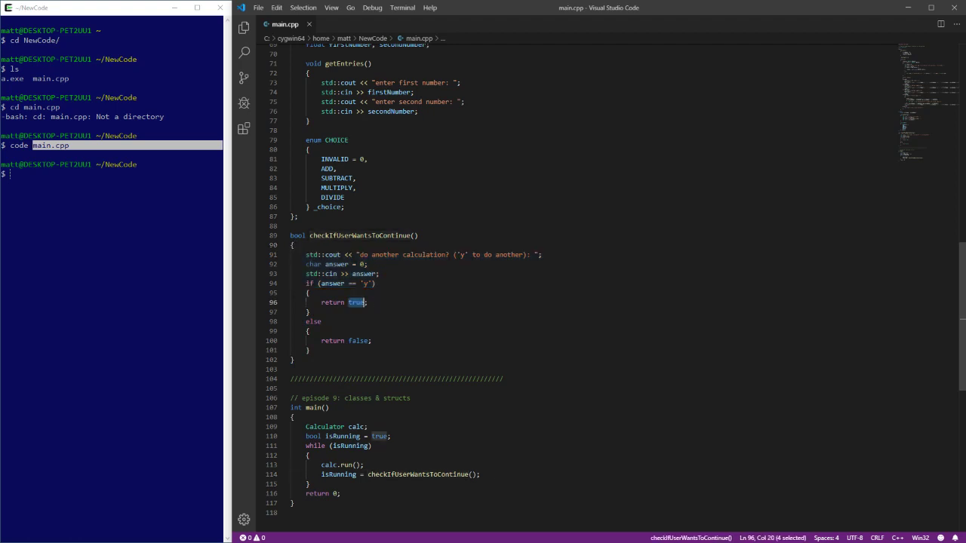
pyautogui.click(338, 473)
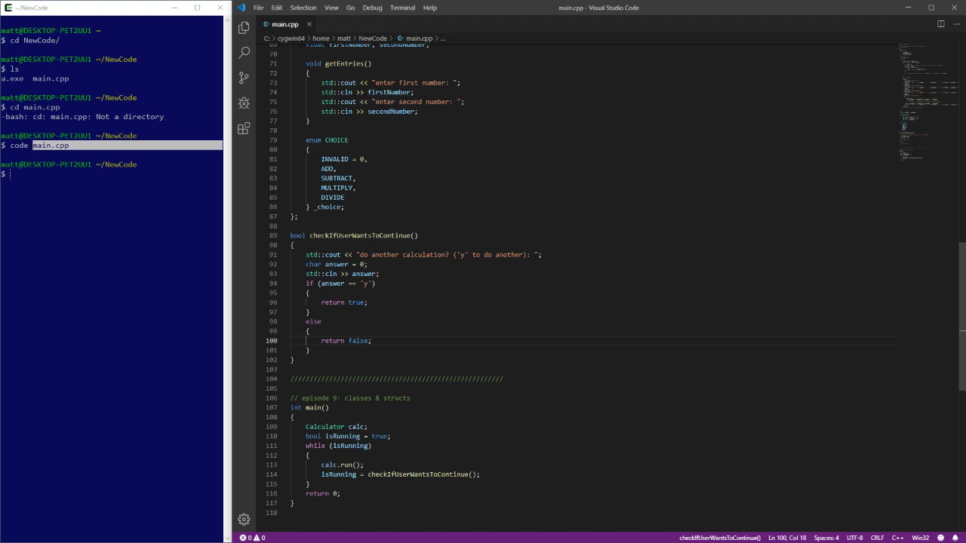
pyautogui.click(320, 322)
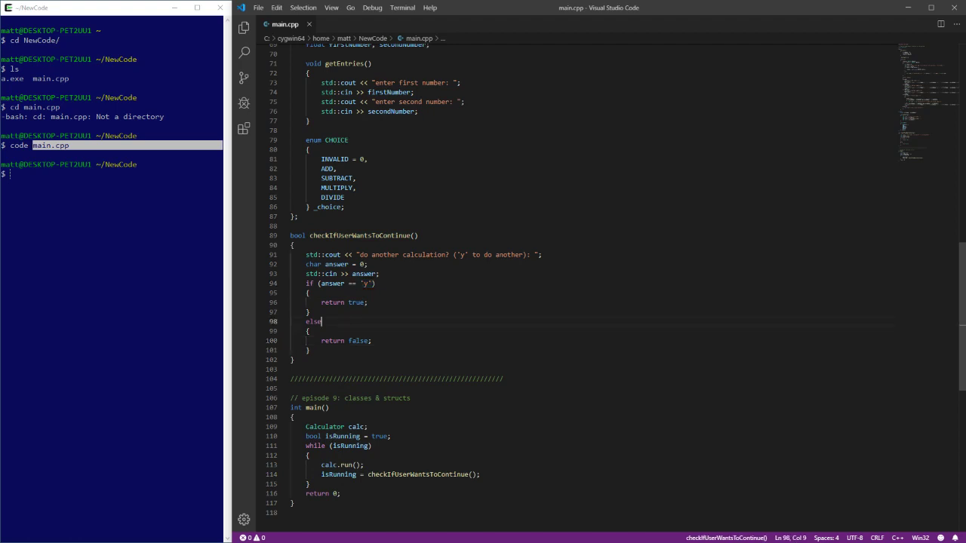